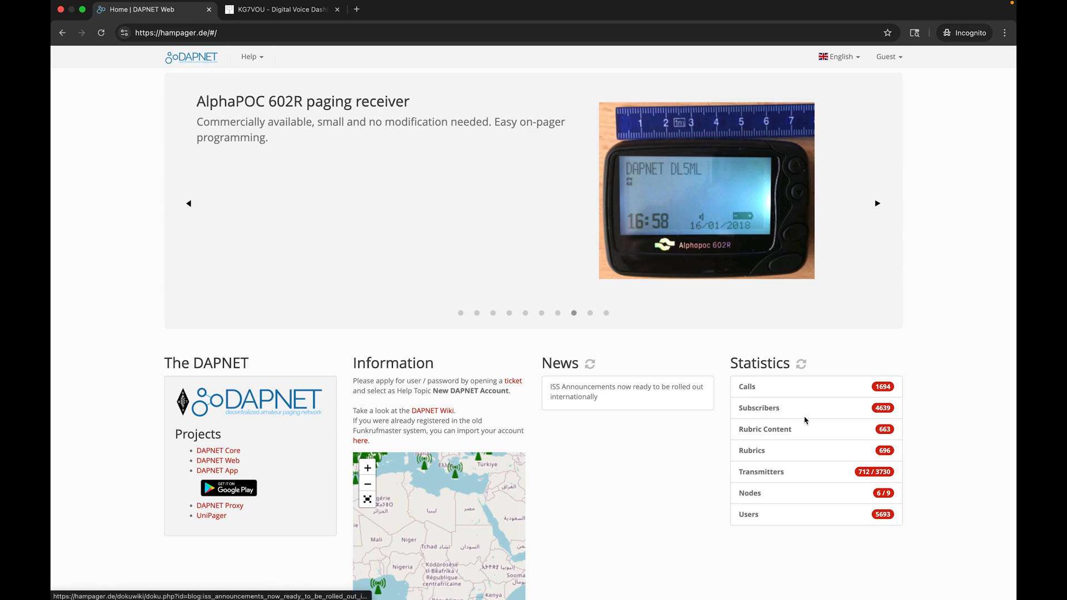
{"action": "mouse_move", "coordinate": [880, 409]}
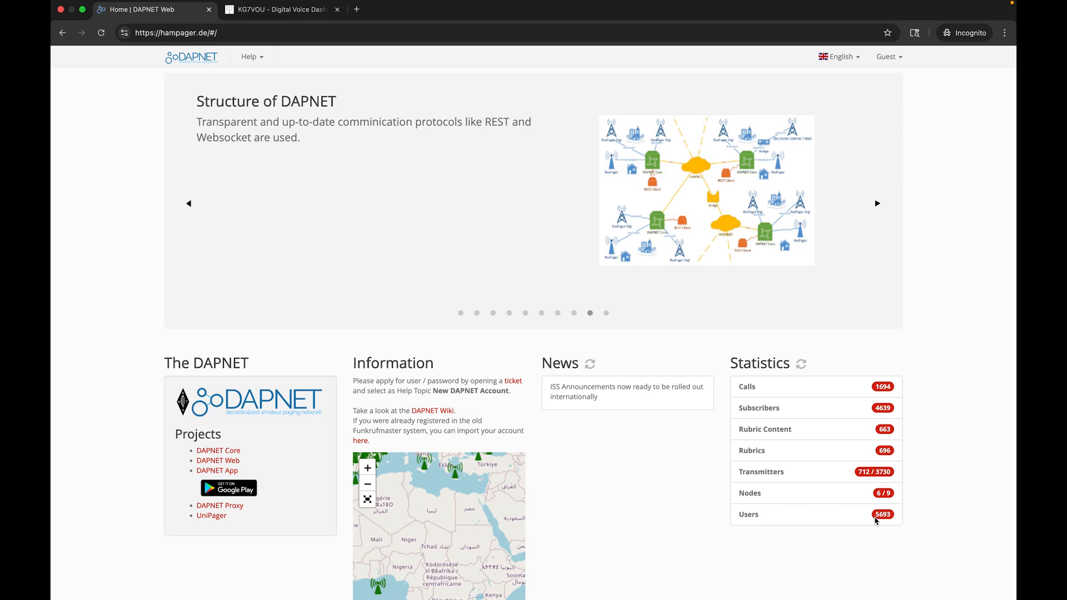
Step: Follow the Information section's 'ticket' link to open the support desk's new-ticket form
{"action": "scroll", "scroll_direction": "down", "scroll_amount": 3}
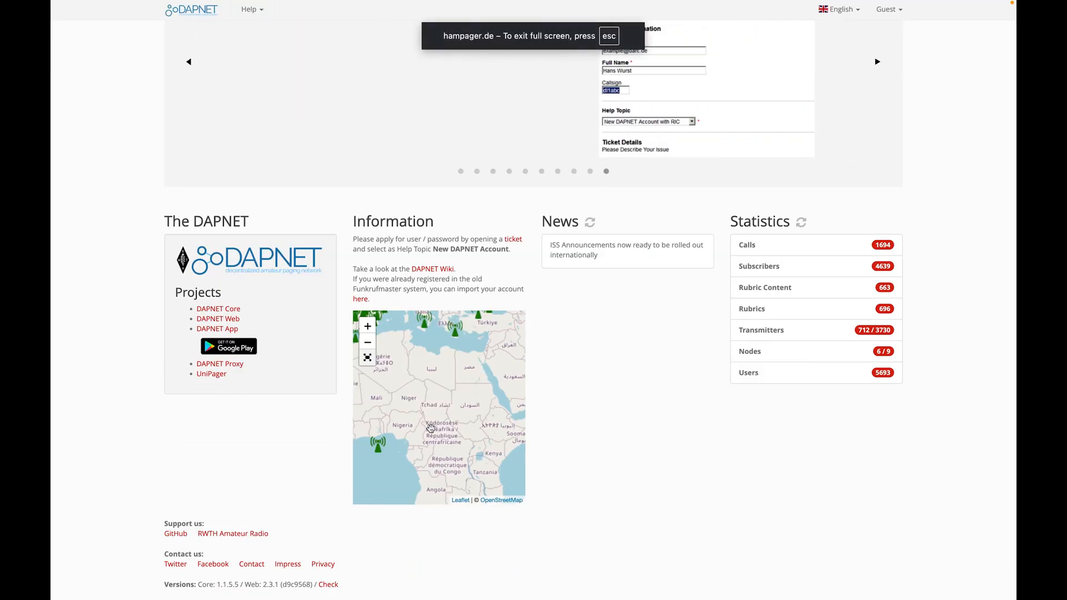
{"action": "left_click", "coordinate": [367, 358]}
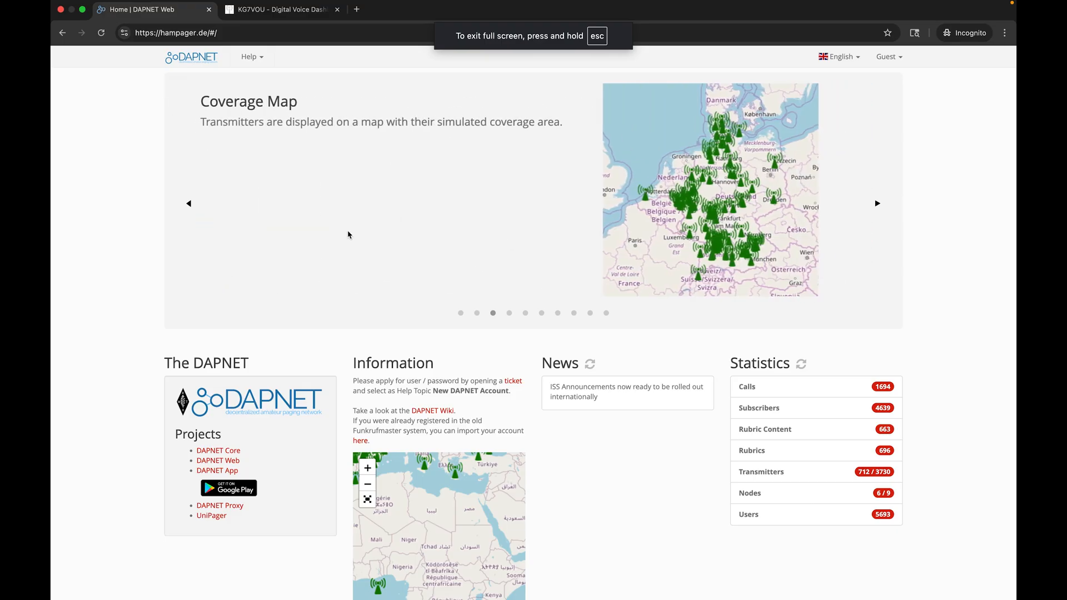
{"action": "left_click", "coordinate": [512, 380]}
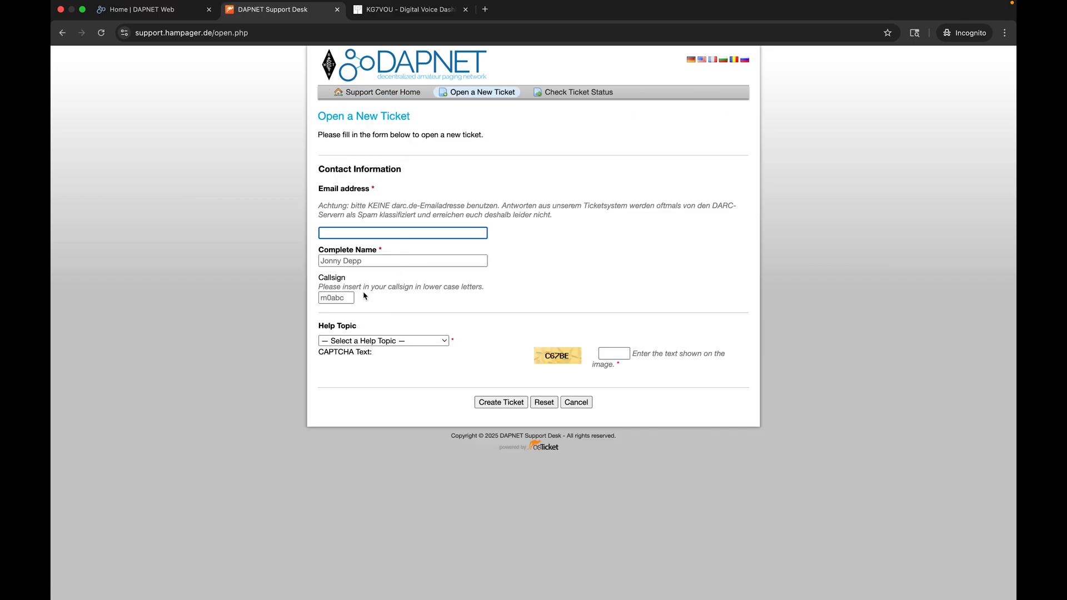
Step: Review help topics such as New DAPNET Transmitter, then return to the Pi-Star dashboard tab
{"action": "left_click", "coordinate": [383, 340]}
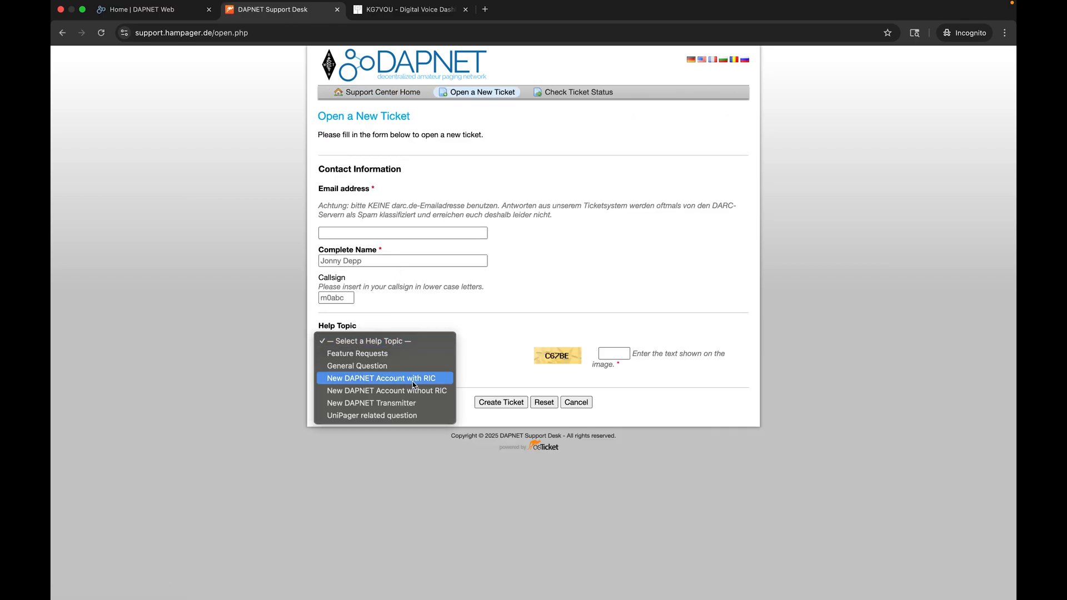
{"action": "mouse_move", "coordinate": [445, 382]}
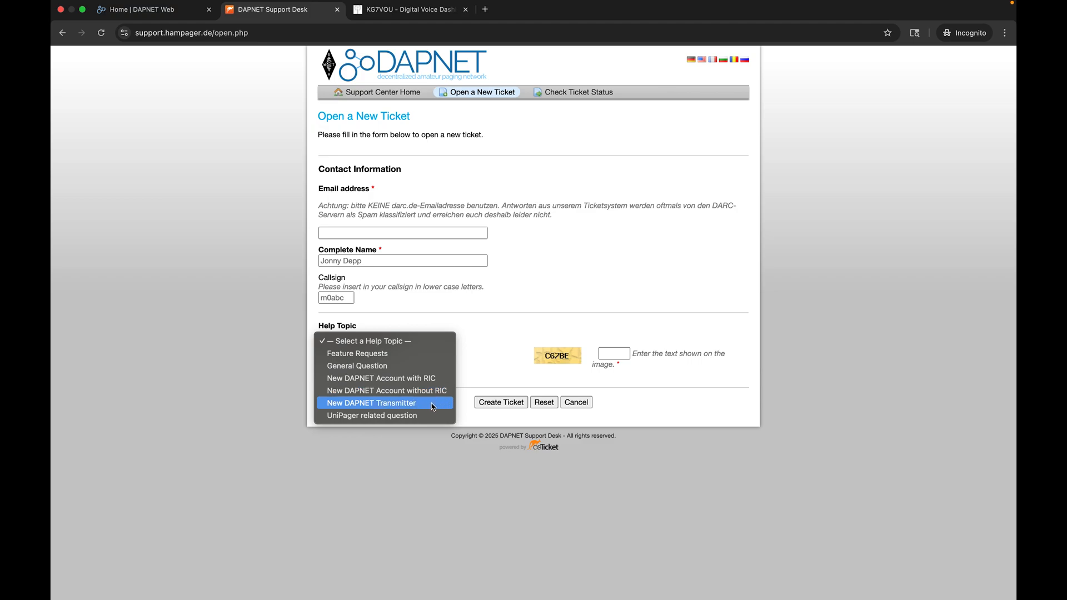
{"action": "mouse_move", "coordinate": [424, 406]}
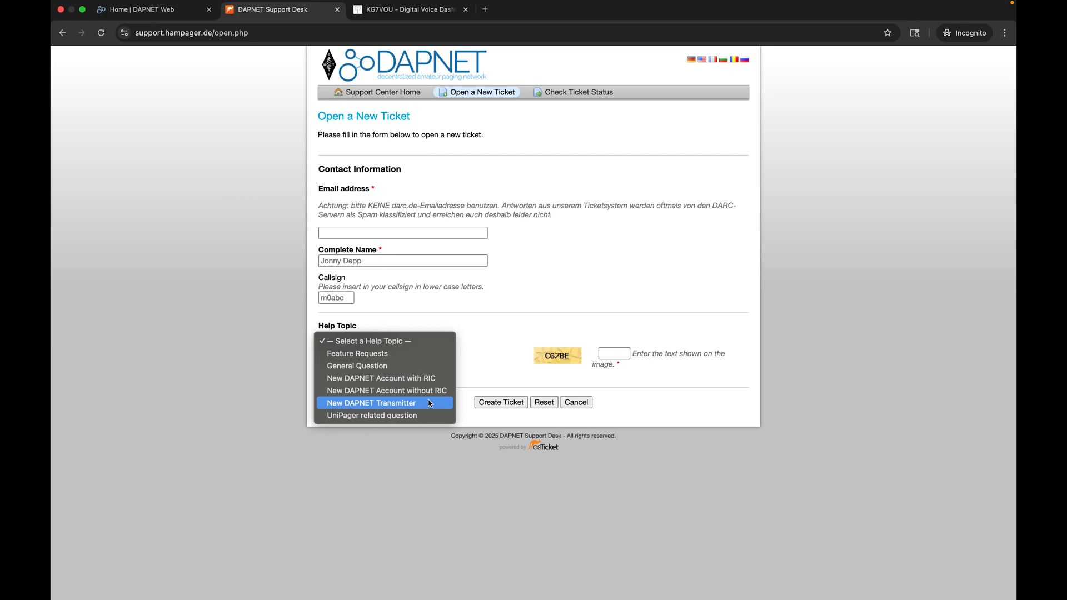
{"action": "mouse_move", "coordinate": [420, 22]}
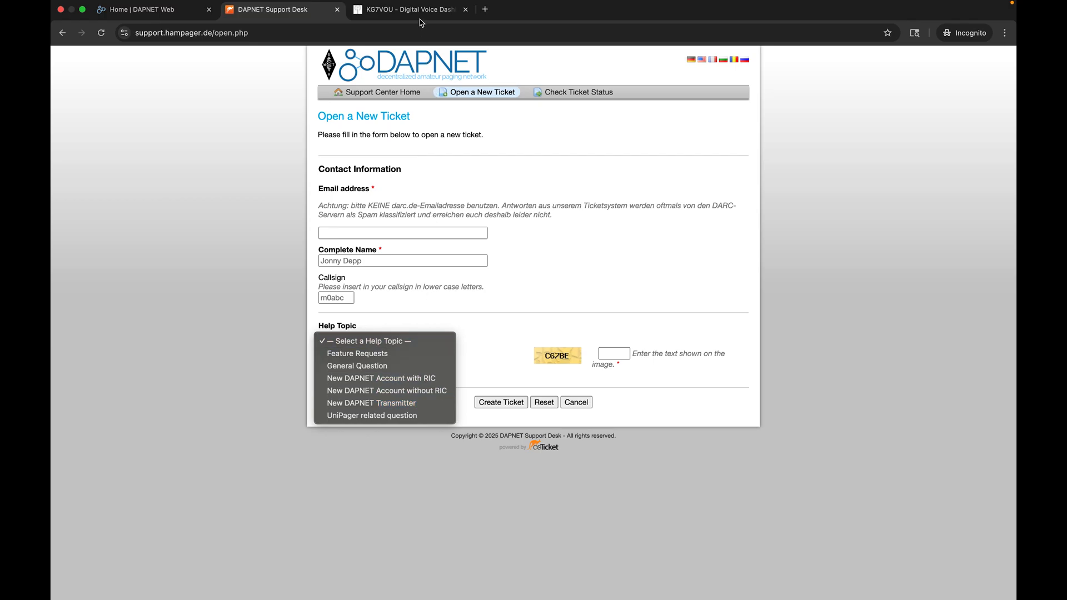
{"action": "left_click", "coordinate": [408, 9]}
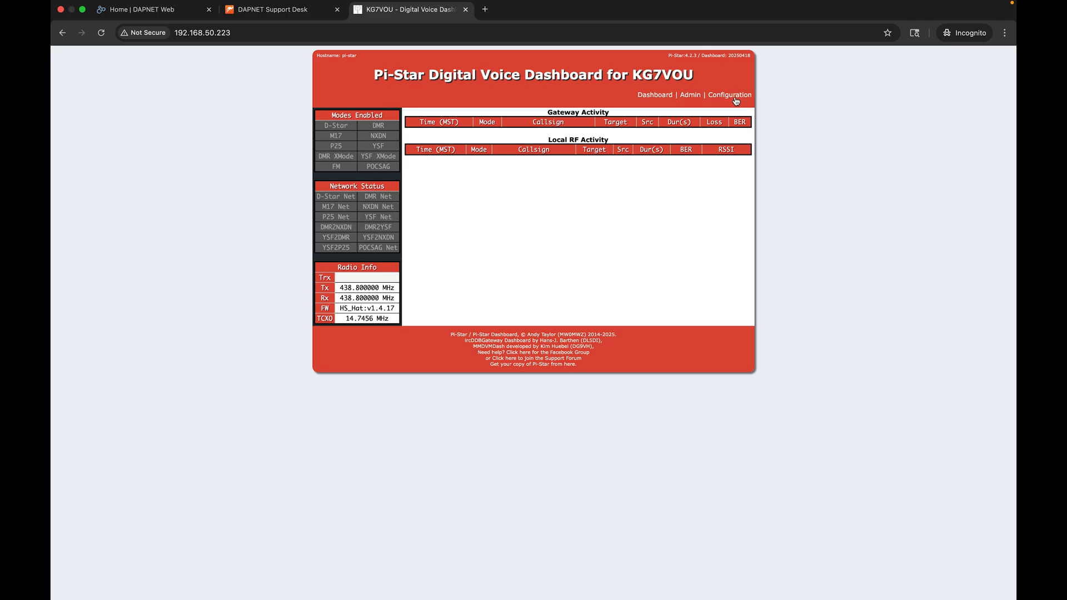
Step: Turn on the POCSAG mode in MMDVMHost Configuration and apply the change
{"action": "left_click", "coordinate": [729, 94]}
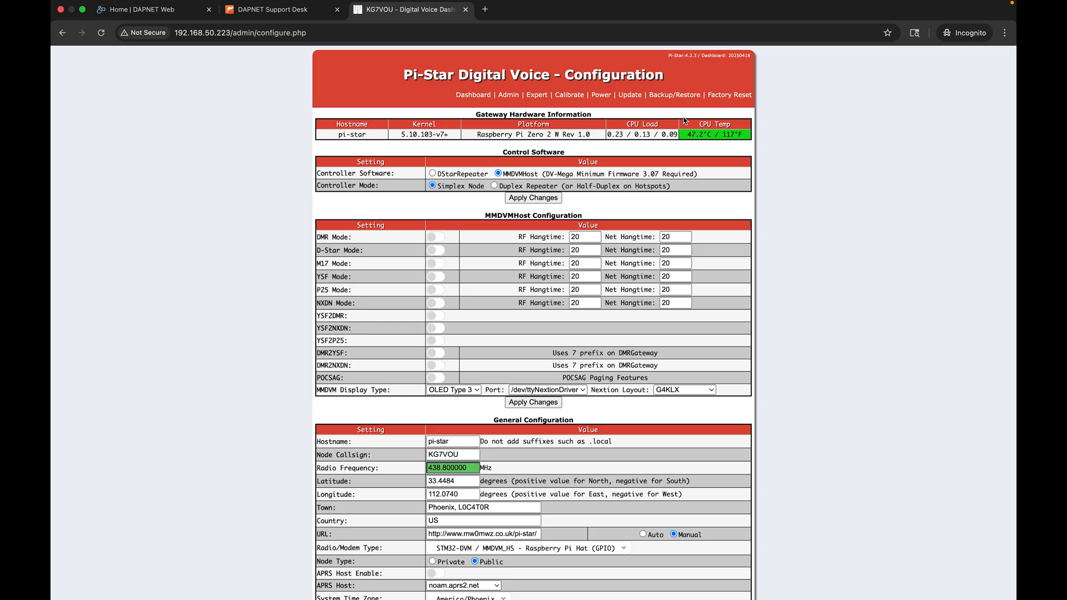
{"action": "mouse_move", "coordinate": [549, 273]}
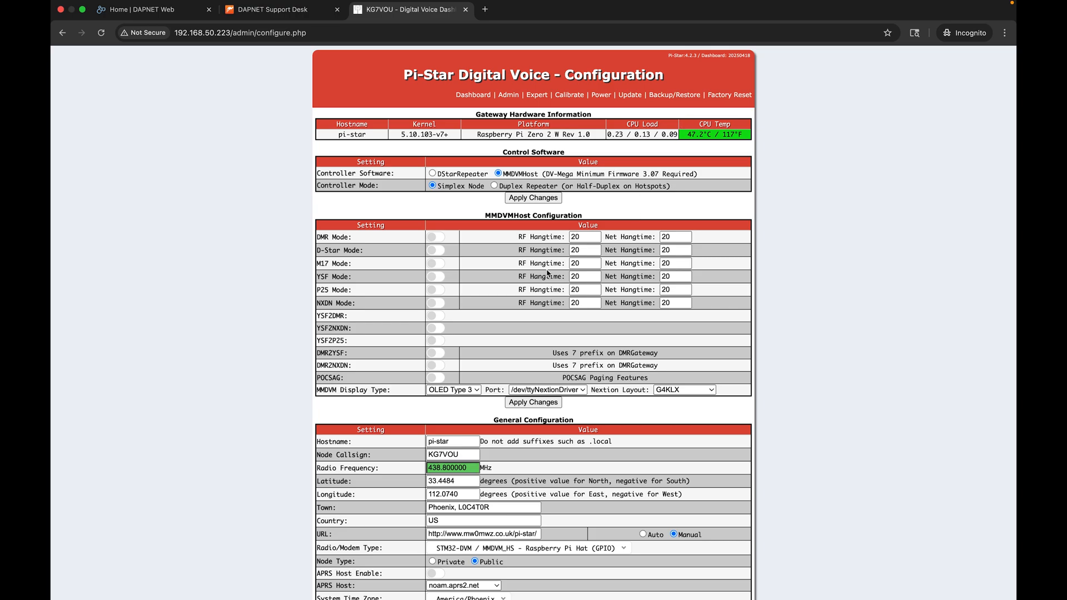
{"action": "mouse_move", "coordinate": [457, 307]}
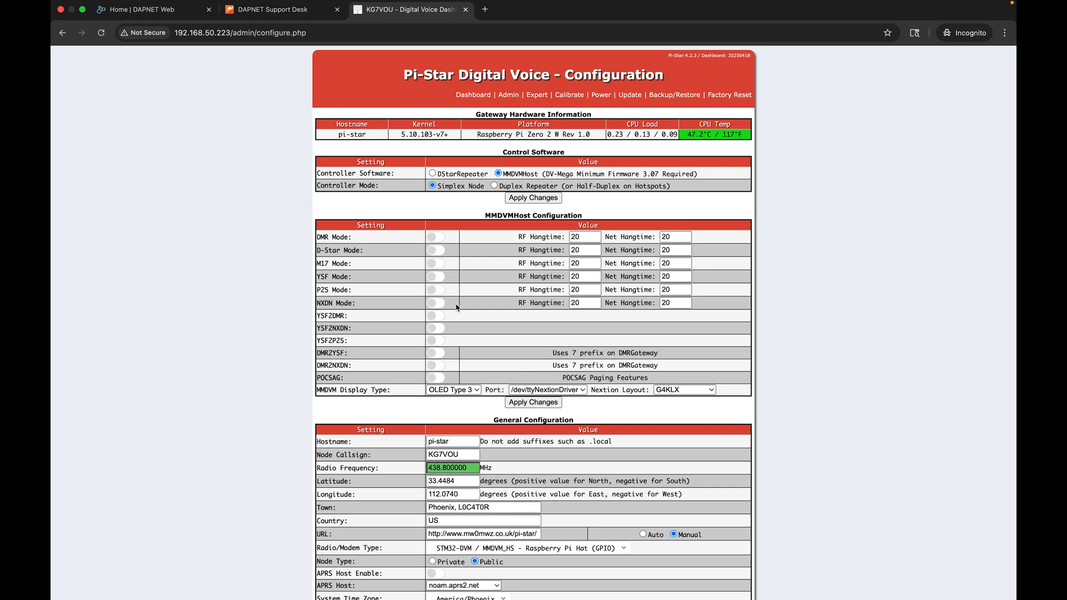
{"action": "mouse_move", "coordinate": [458, 323]}
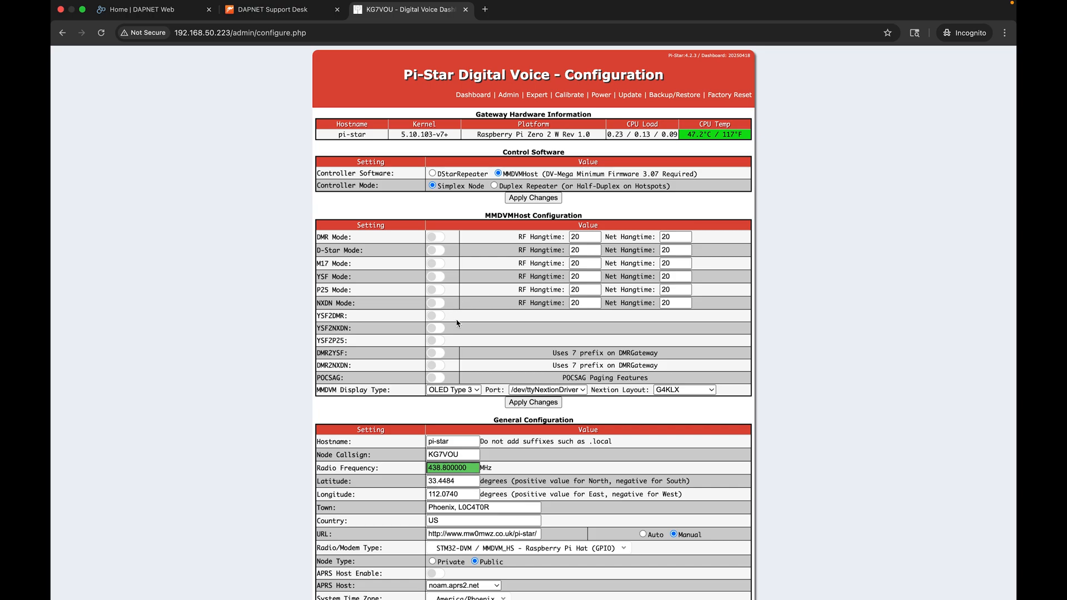
{"action": "mouse_move", "coordinate": [457, 352]}
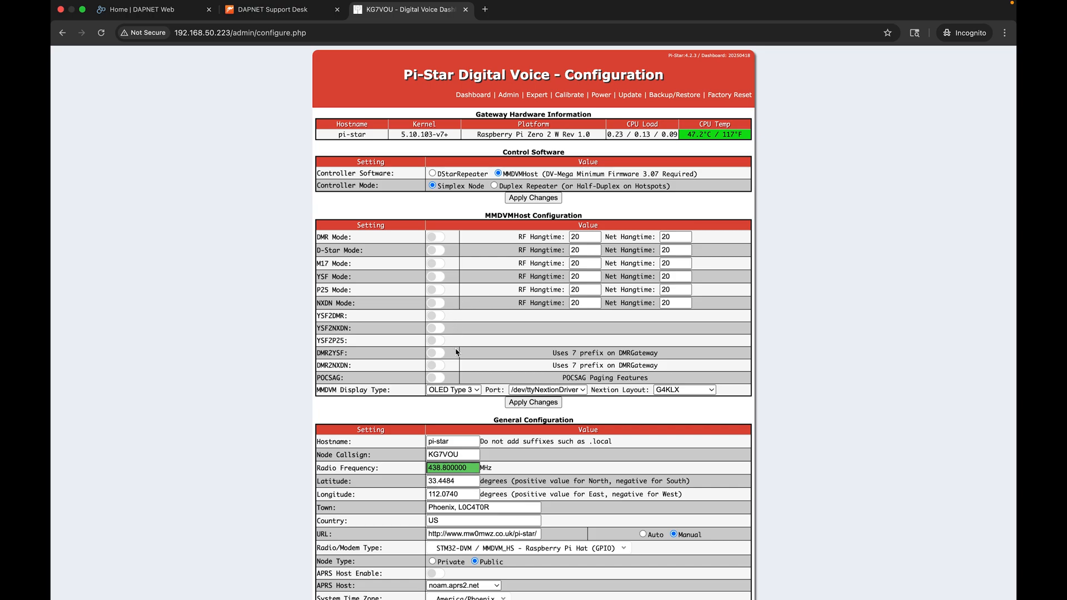
{"action": "left_click", "coordinate": [435, 378]}
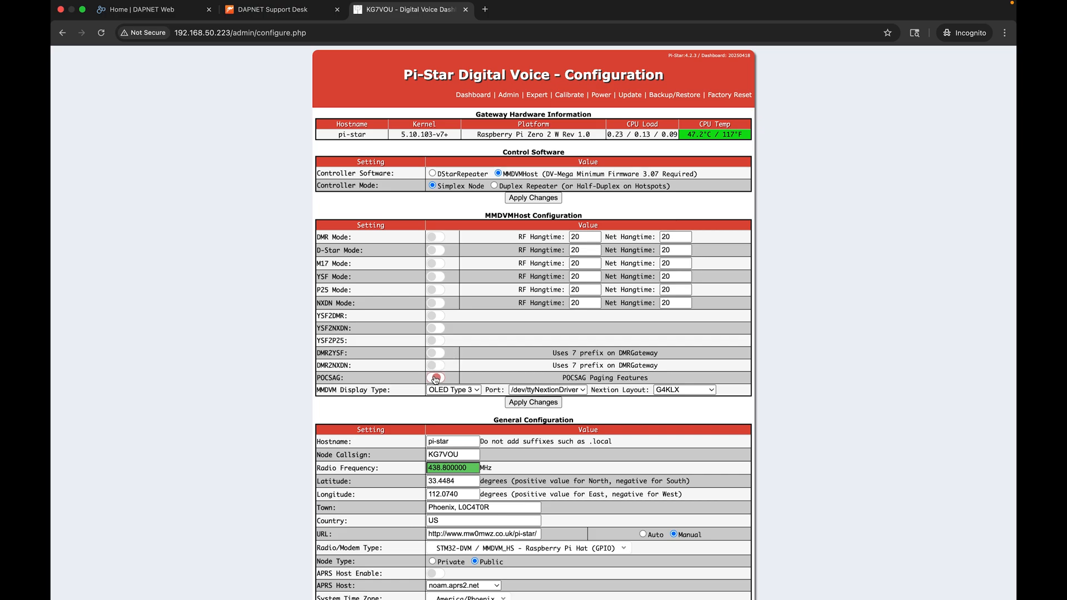
{"action": "left_click", "coordinate": [436, 378]}
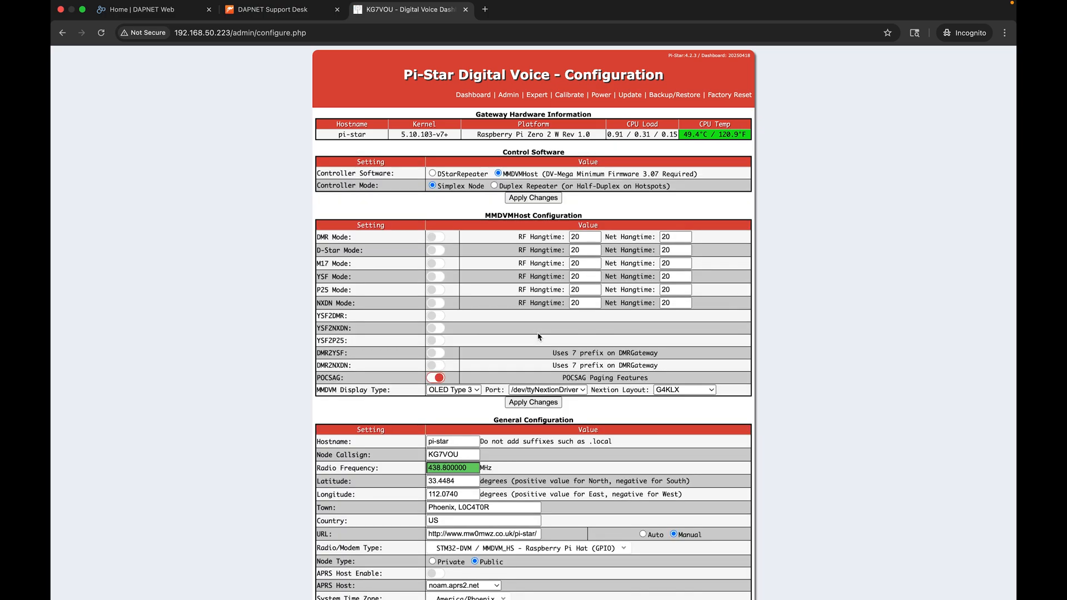
Step: Enter POCSAG callsign KG7VOU, frequency 420, the DAPNET auth key and whitelist 2030385
{"action": "scroll", "scroll_direction": "down", "scroll_amount": 3}
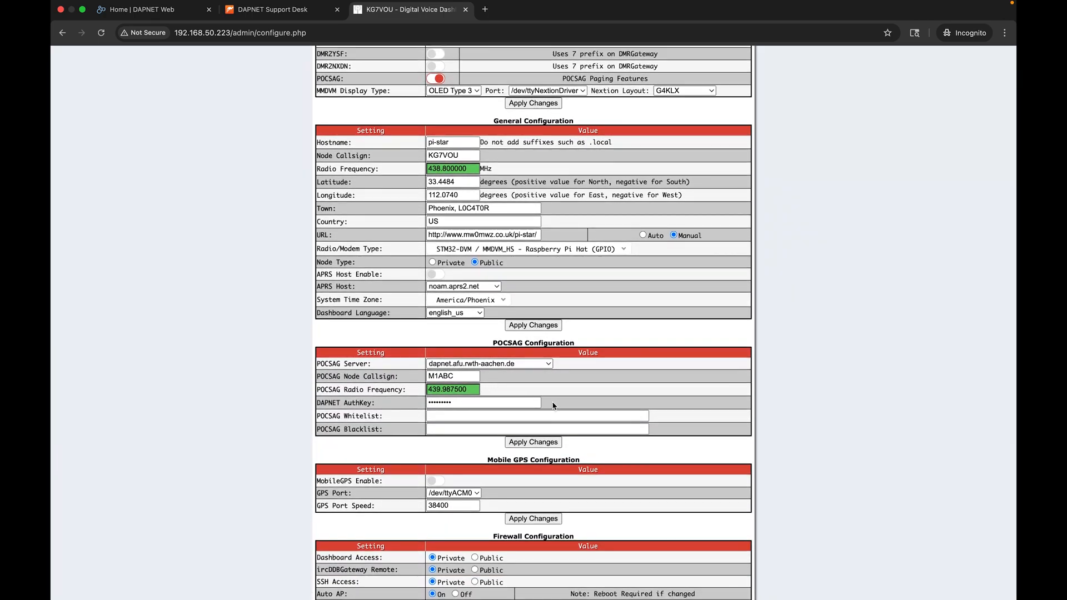
{"action": "mouse_move", "coordinate": [515, 384]}
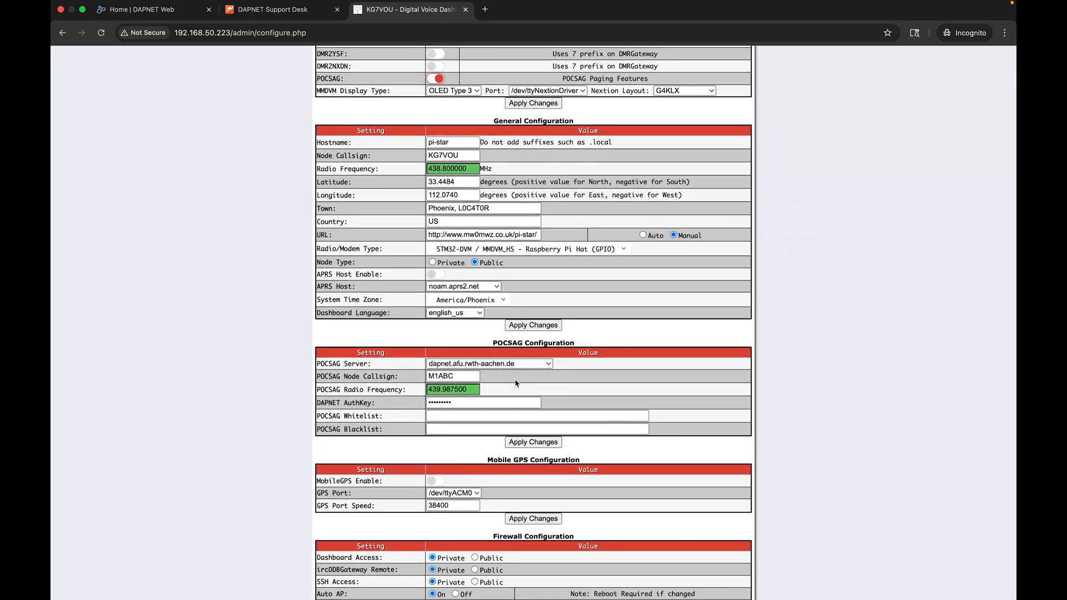
{"action": "mouse_move", "coordinate": [487, 386]}
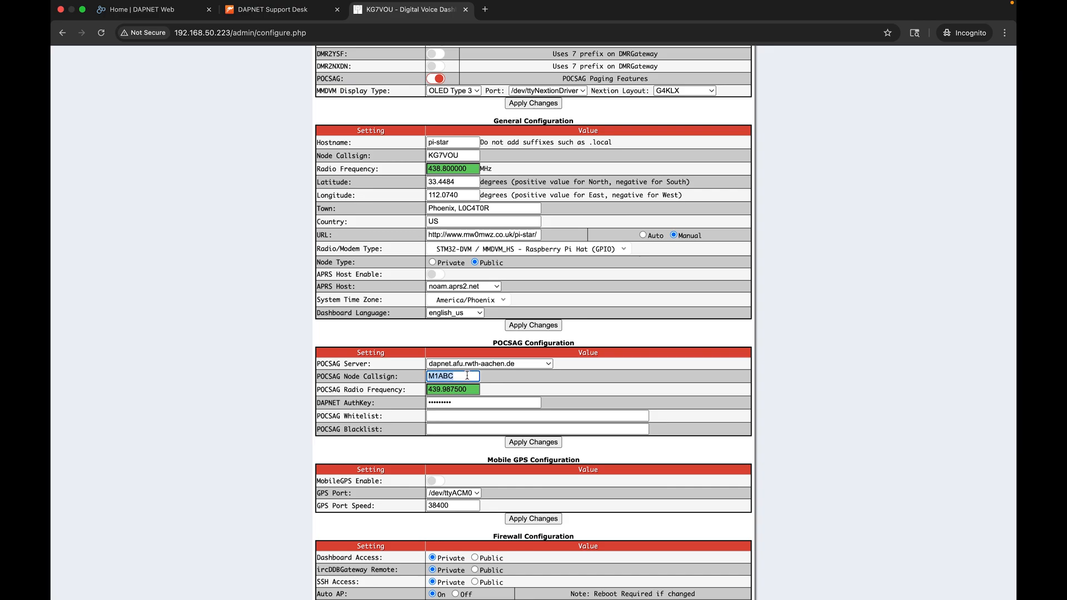
{"action": "type", "text": "KG7VO"}
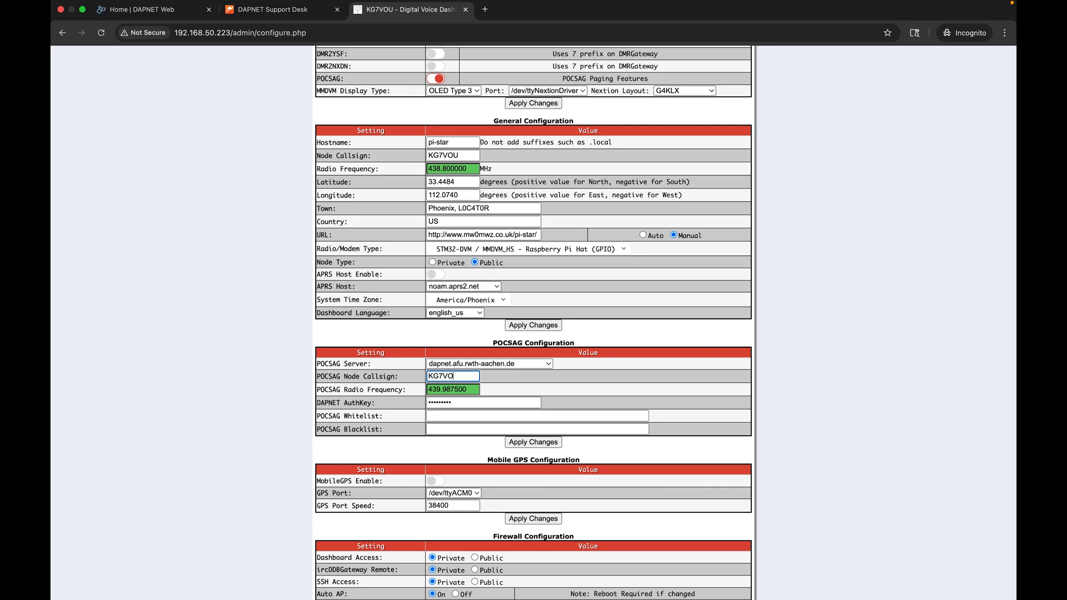
{"action": "left_click", "coordinate": [452, 389]}
{"action": "type", "text": "420"}
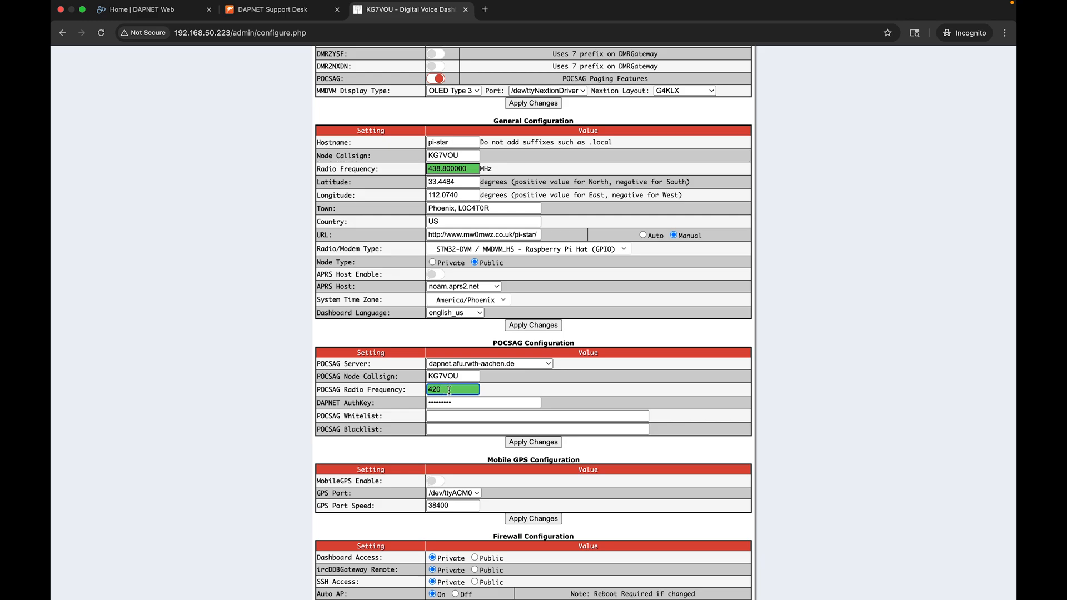
{"action": "left_click", "coordinate": [483, 403]}
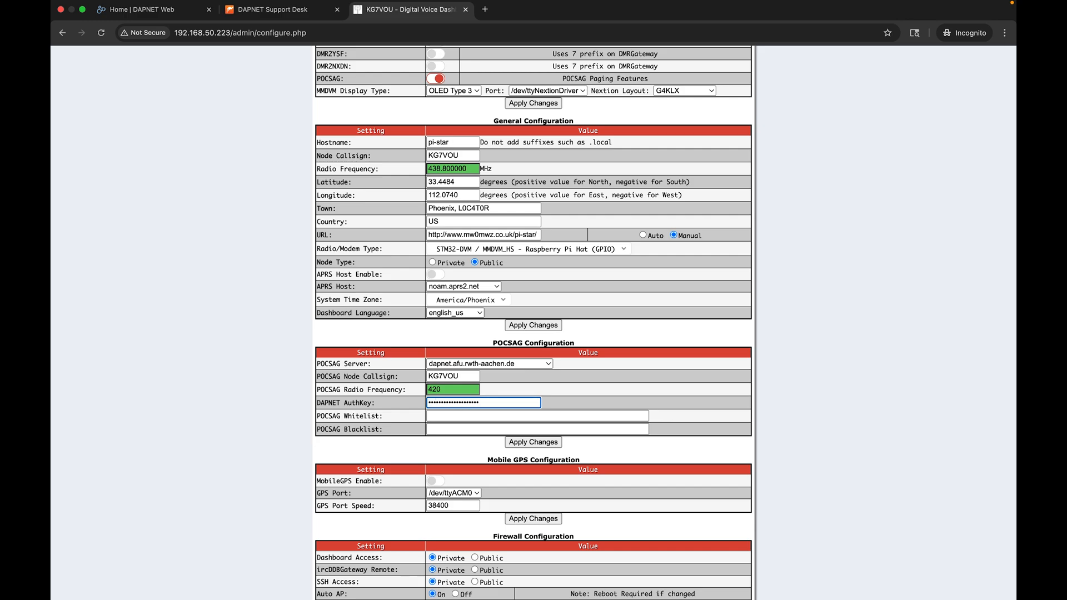
{"action": "left_click", "coordinate": [537, 416]}
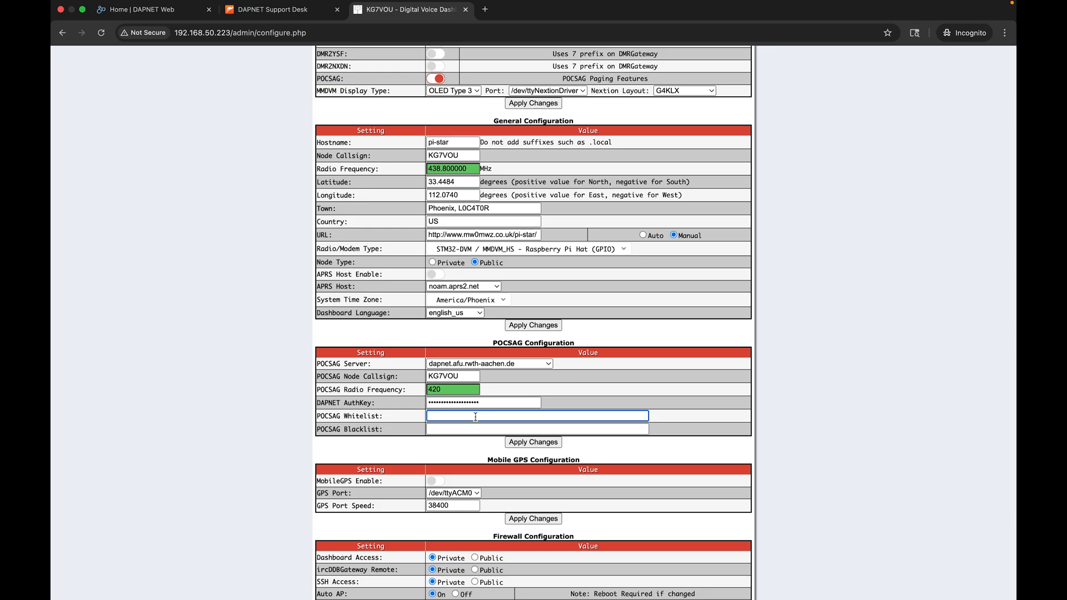
{"action": "type", "text": "2030385"}
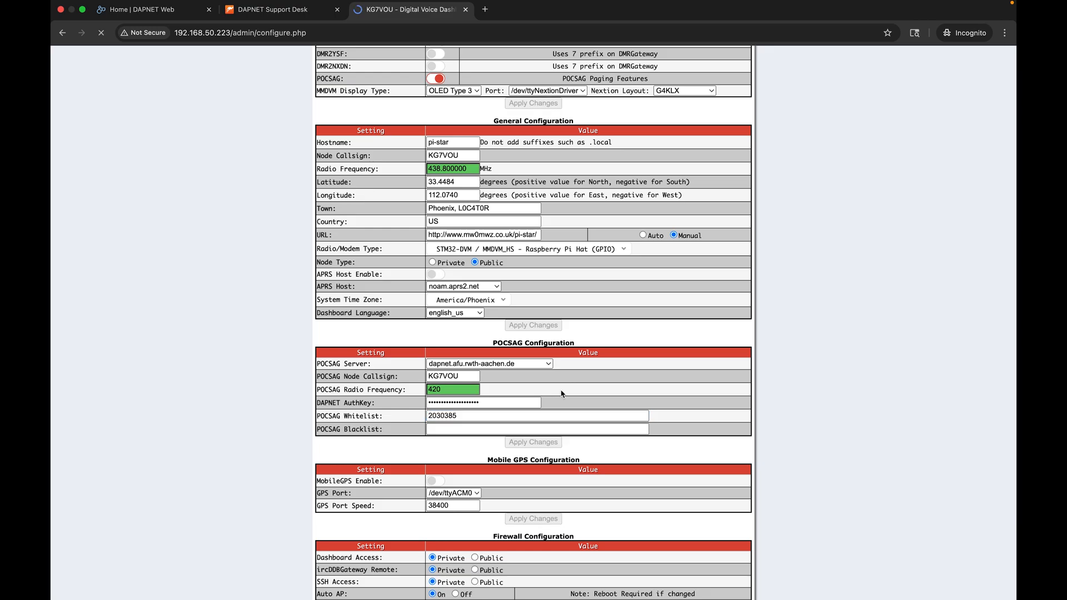
{"action": "scroll", "scroll_direction": "up", "scroll_amount": 3}
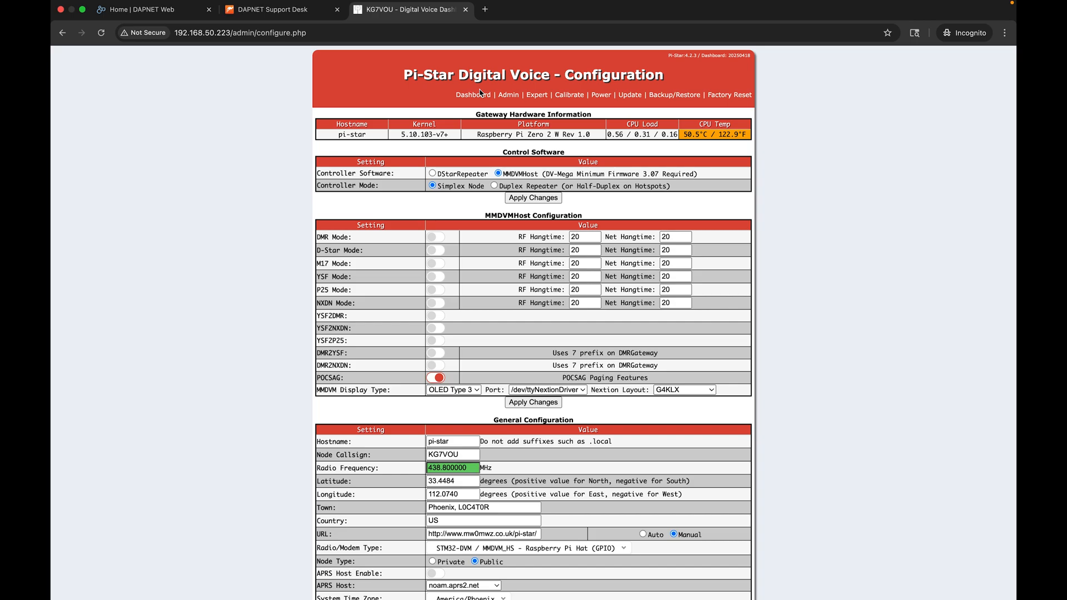
Step: Confirm POCSAG and POCSAG Net are active at 420 MHz, then return to DAPNET Web
{"action": "left_click", "coordinate": [472, 95]}
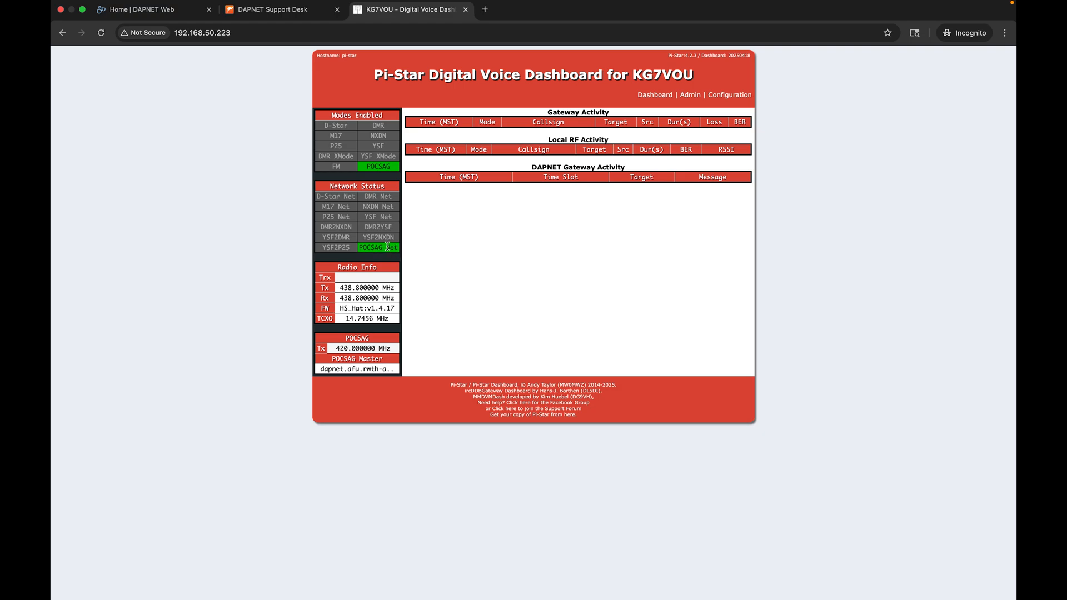
{"action": "mouse_move", "coordinate": [449, 242]}
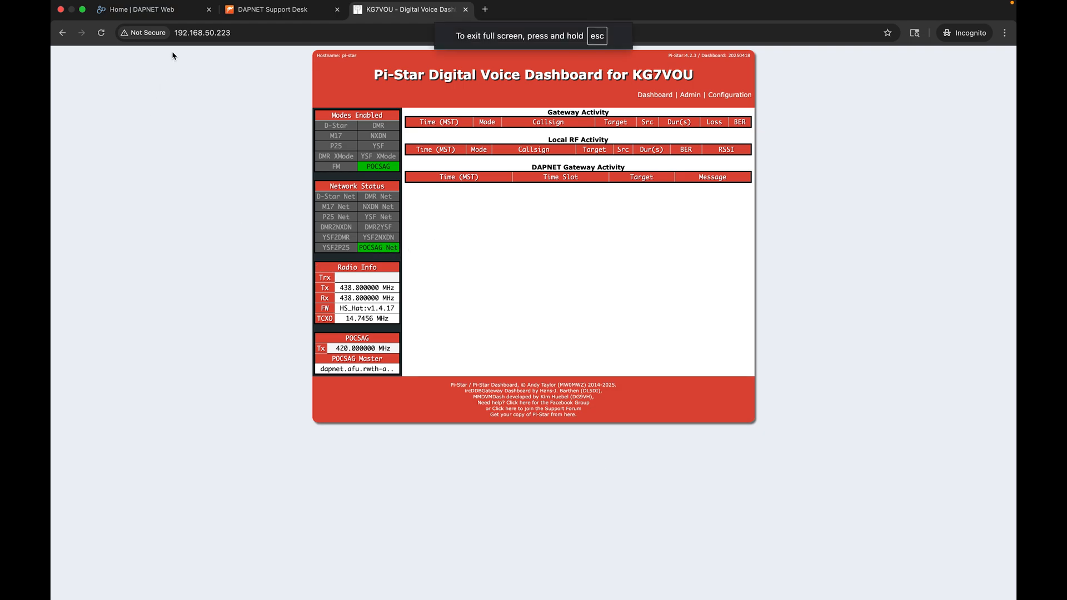
{"action": "left_click", "coordinate": [150, 9]}
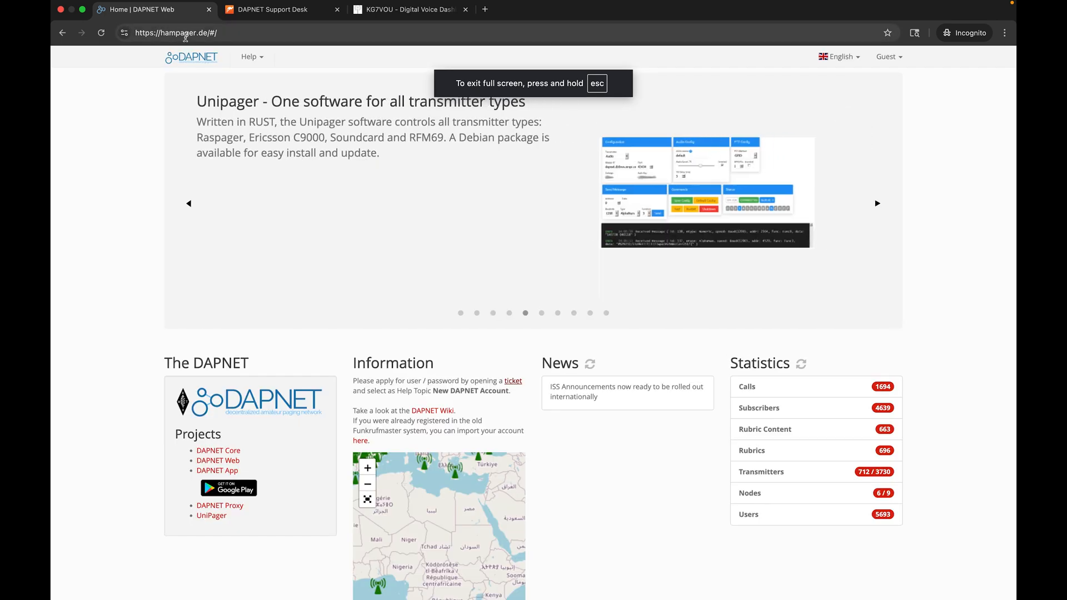
Step: Open Help > Documentation and go to the DAPNET API 'Send individual call' example
{"action": "left_click", "coordinate": [249, 57]}
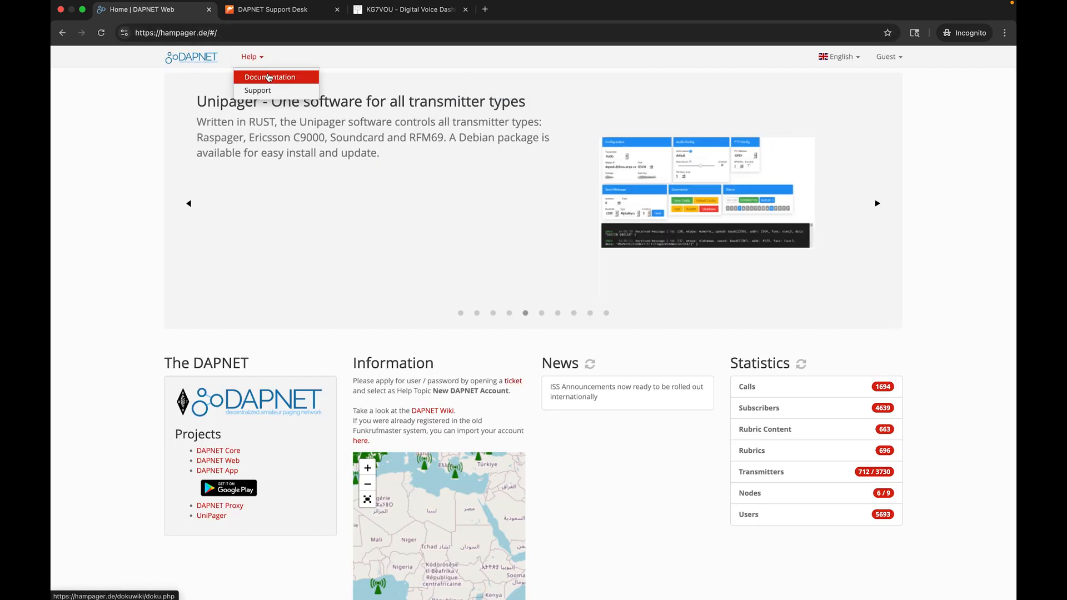
{"action": "left_click", "coordinate": [270, 77]}
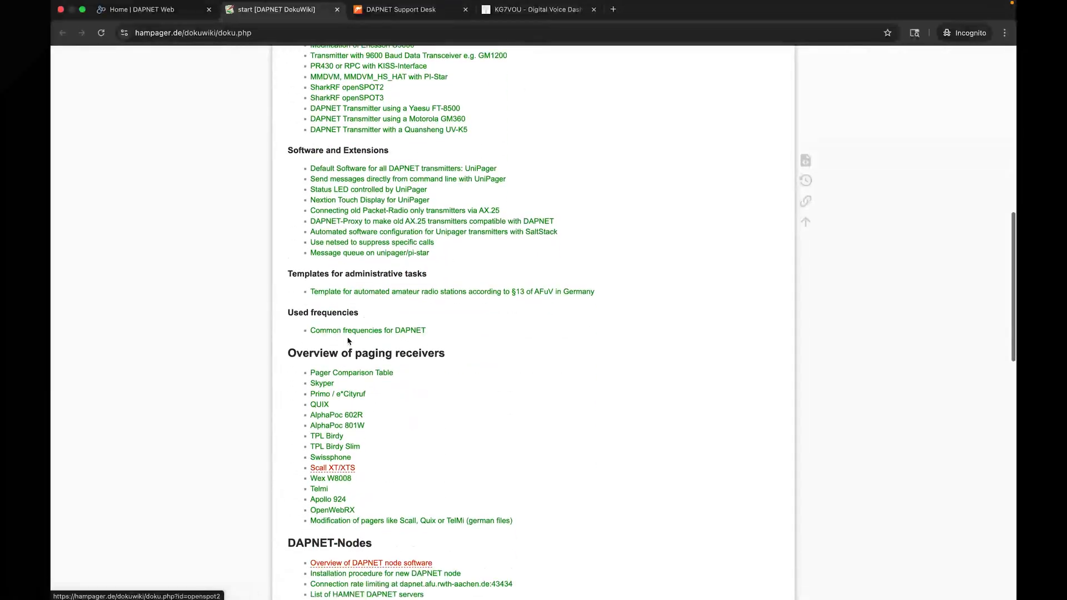
{"action": "scroll", "scroll_direction": "down", "scroll_amount": 3}
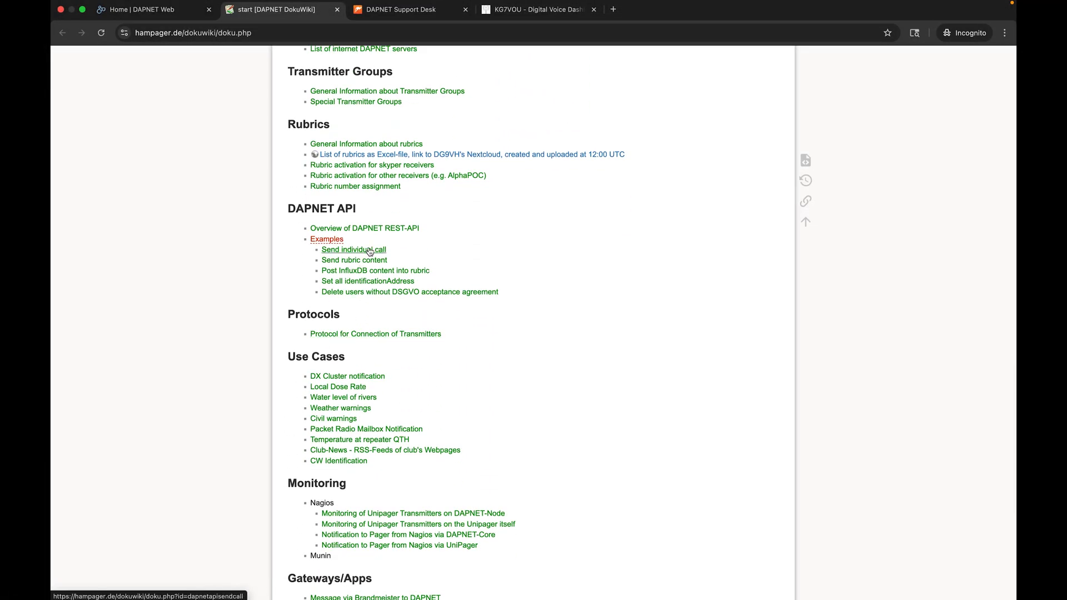
{"action": "left_click", "coordinate": [354, 250]}
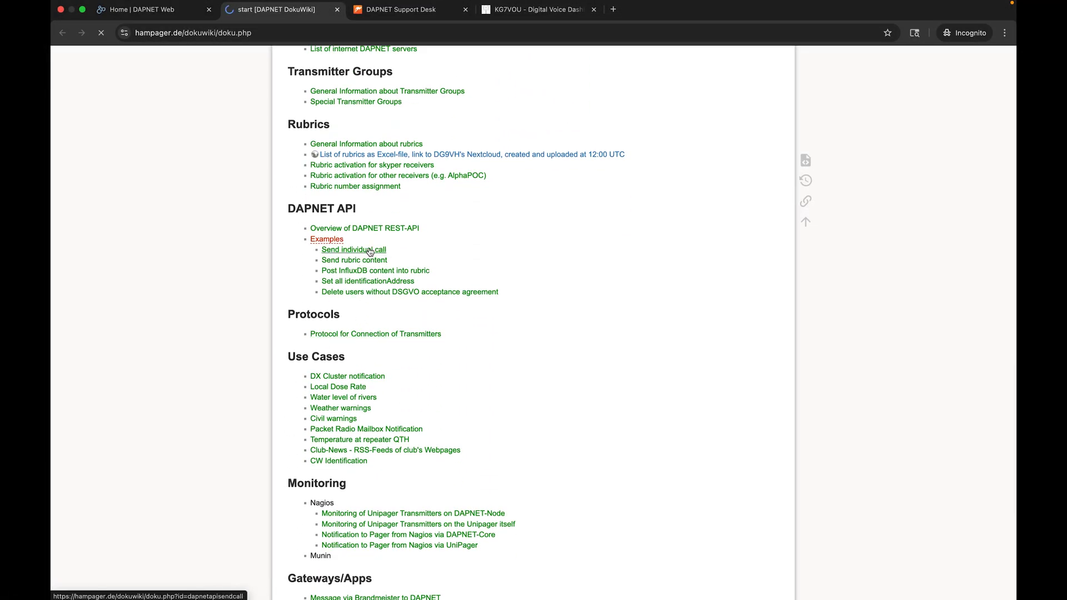
Step: Review the curl and python3 examples, selecting the 'yourpassword' placeholder in the curl command
{"action": "left_click", "coordinate": [354, 249]}
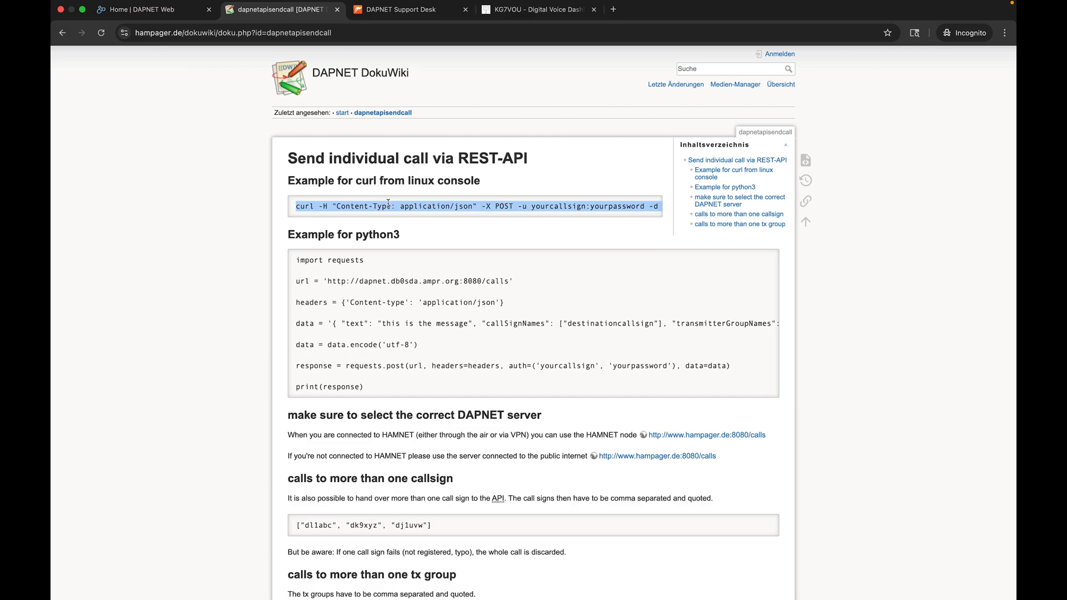
{"action": "mouse_move", "coordinate": [558, 240]}
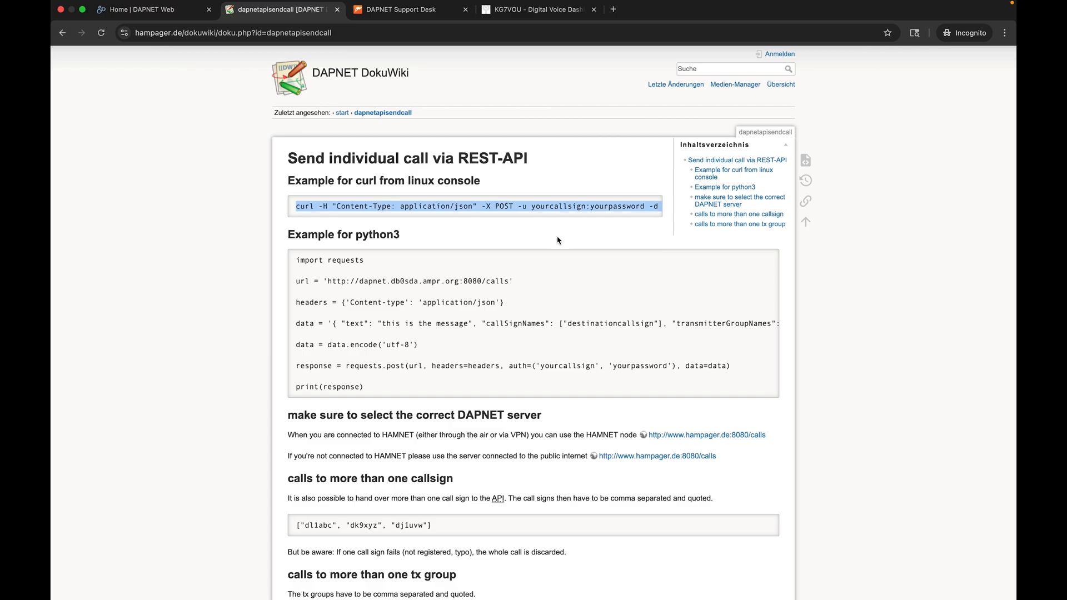
{"action": "mouse_move", "coordinate": [295, 267]}
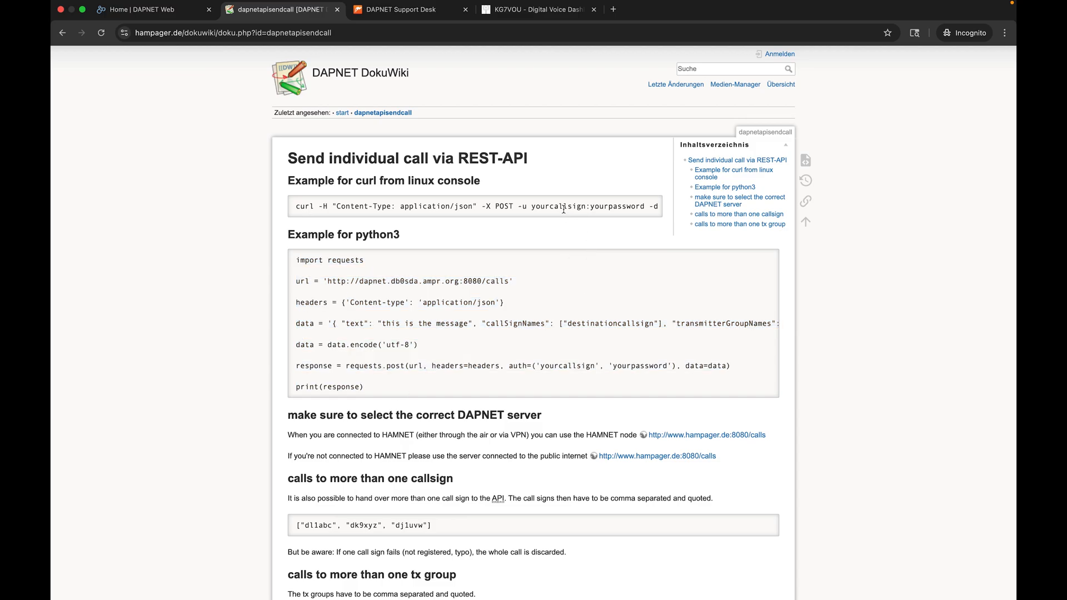
{"action": "double_click", "coordinate": [617, 206]}
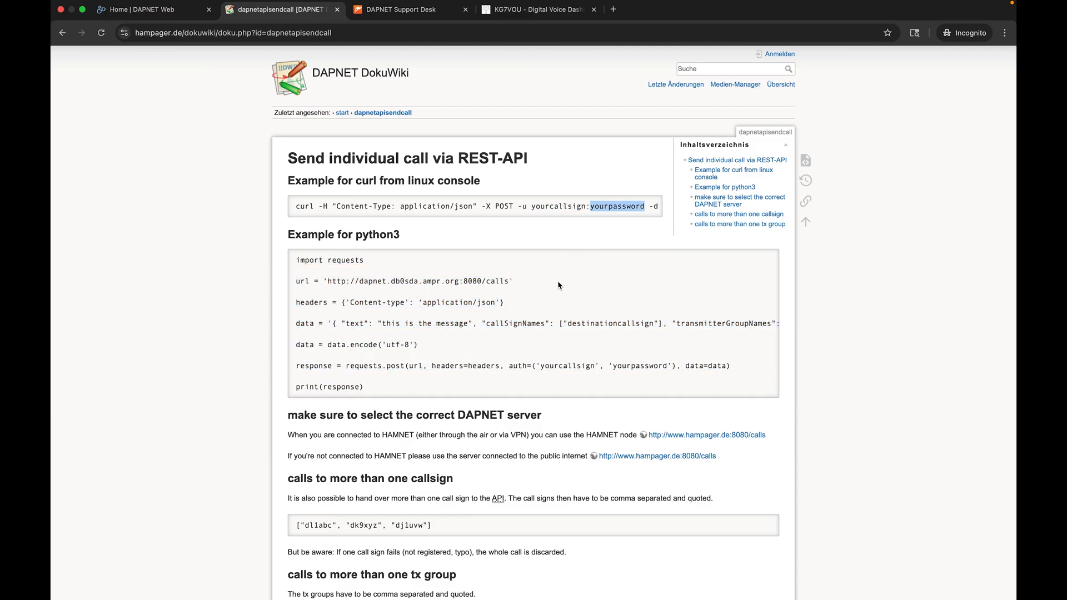
{"action": "mouse_move", "coordinate": [562, 323]}
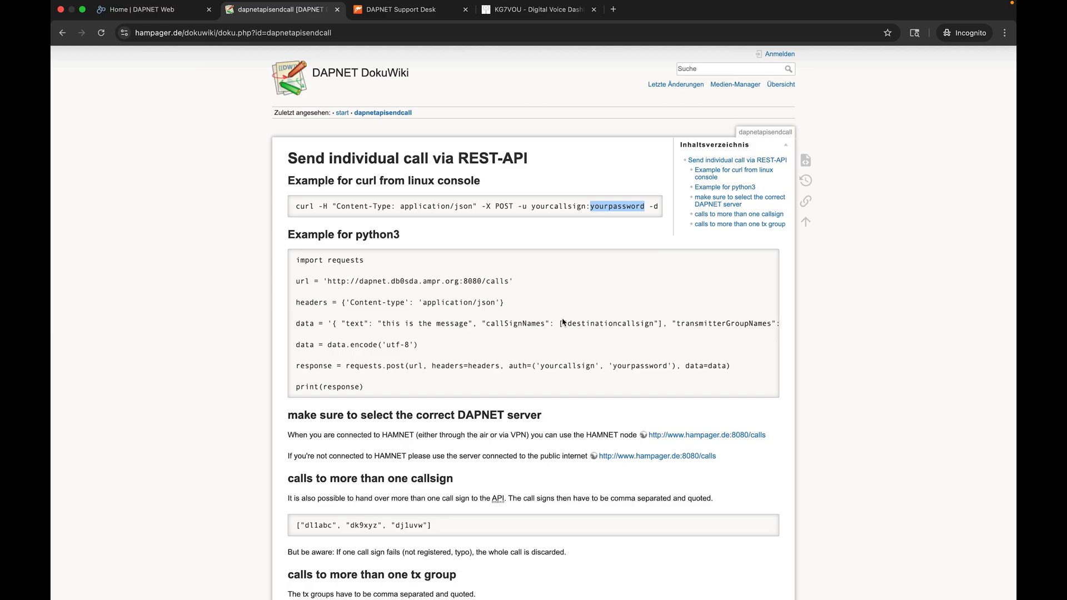
{"action": "mouse_move", "coordinate": [534, 233]}
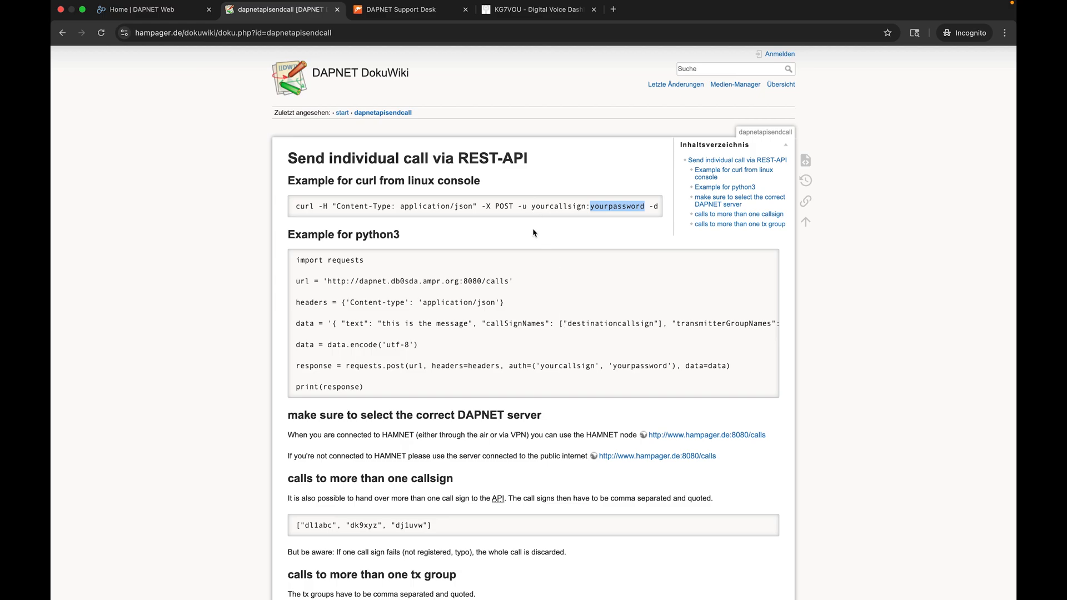
{"action": "mouse_move", "coordinate": [540, 284]}
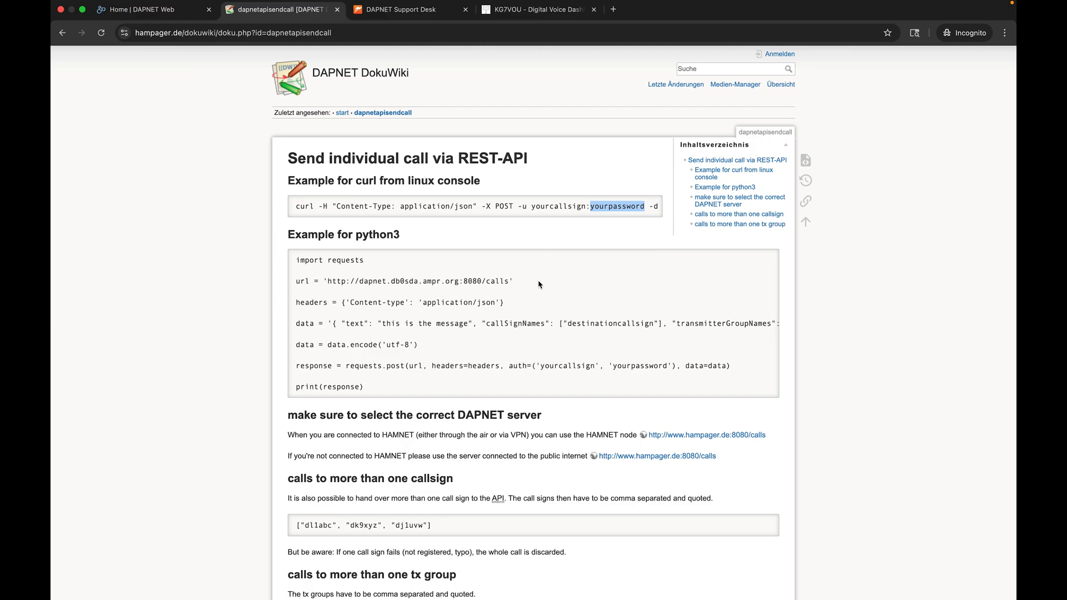